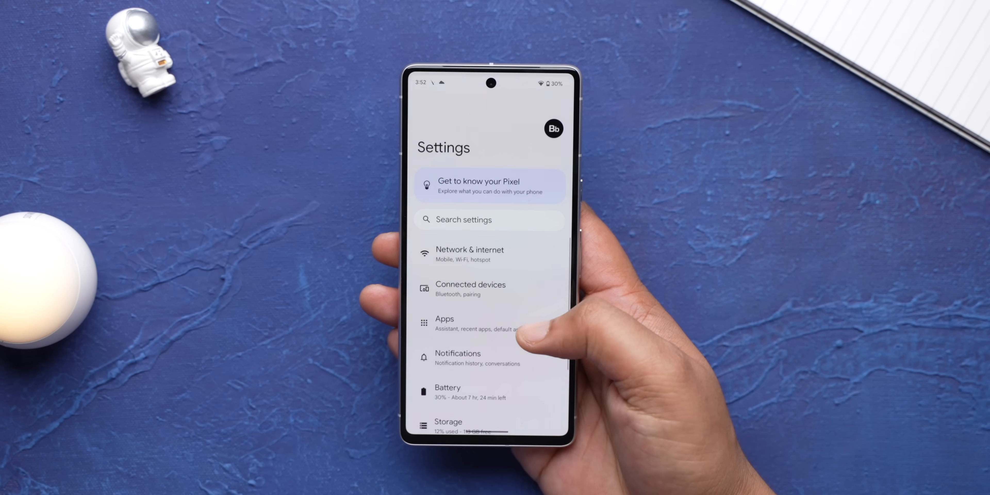
Step: Select Extreme Battery Saver, then go to its schedule and reminder settings
scroll(down, 3)
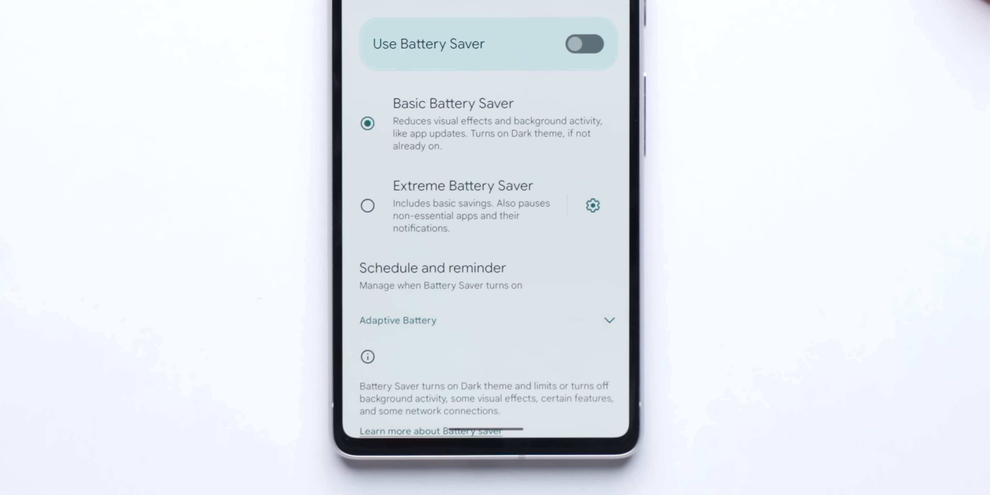
click(367, 206)
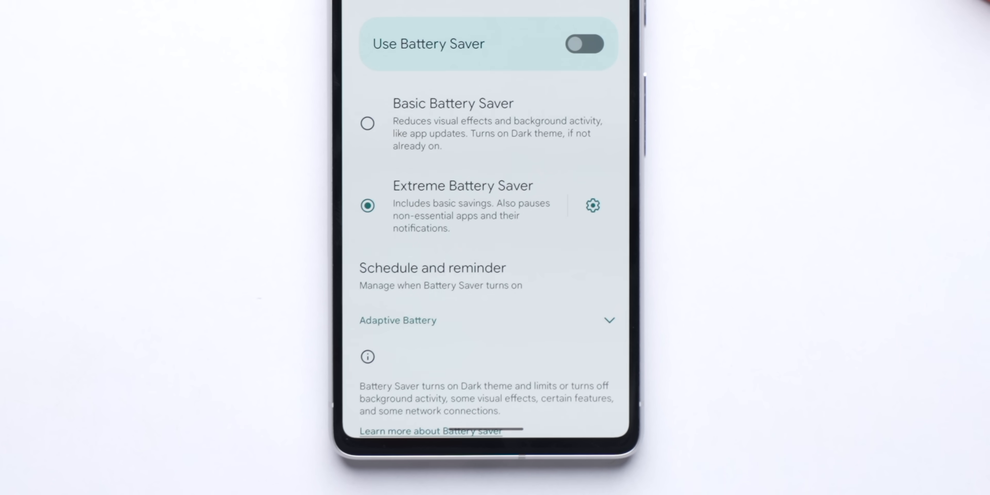
click(432, 267)
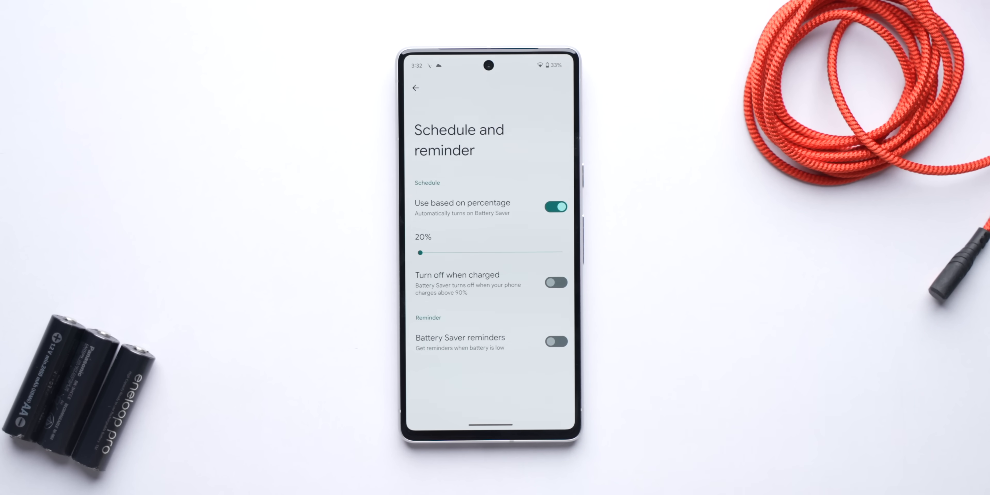
Step: Enable 'Turn off when charged' so Battery Saver stops above 90% charge
click(555, 282)
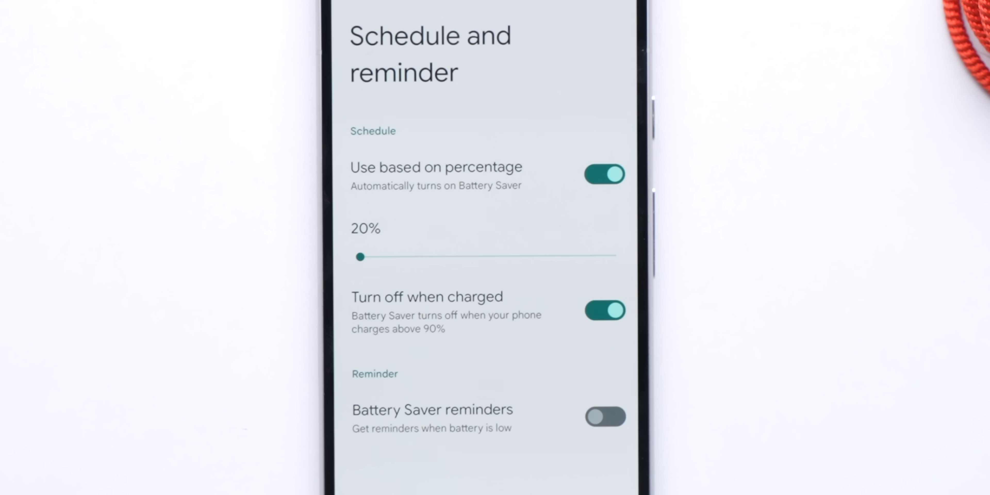
scroll(down, 3)
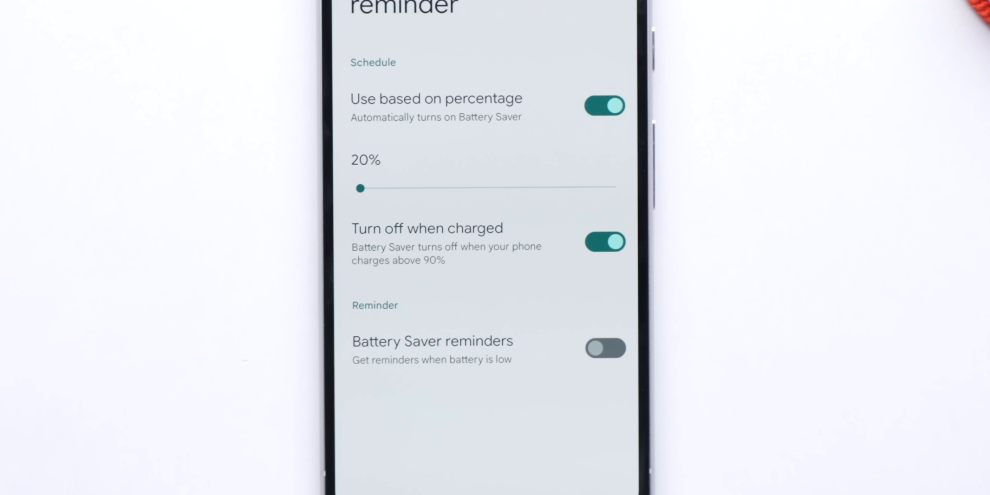
click(604, 348)
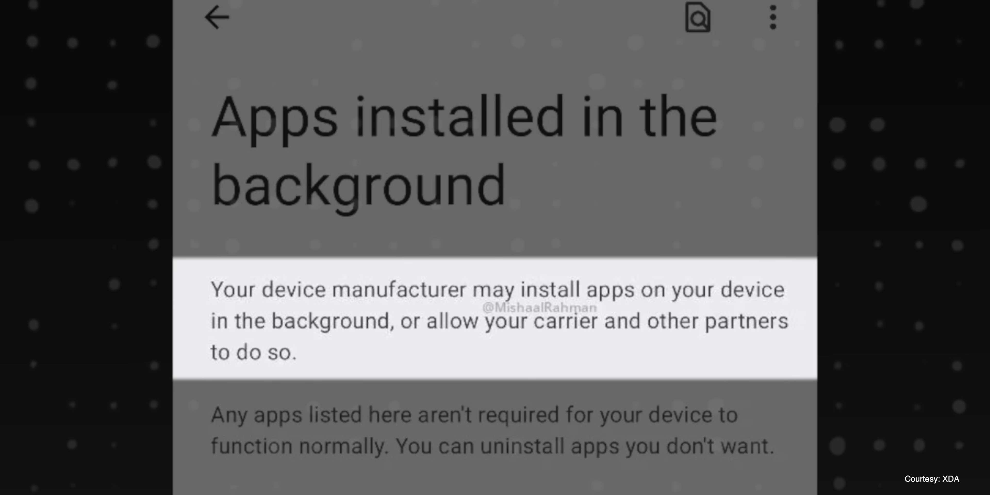
Step: Scroll through the 'Apps installed in the background' description
scroll(down, 3)
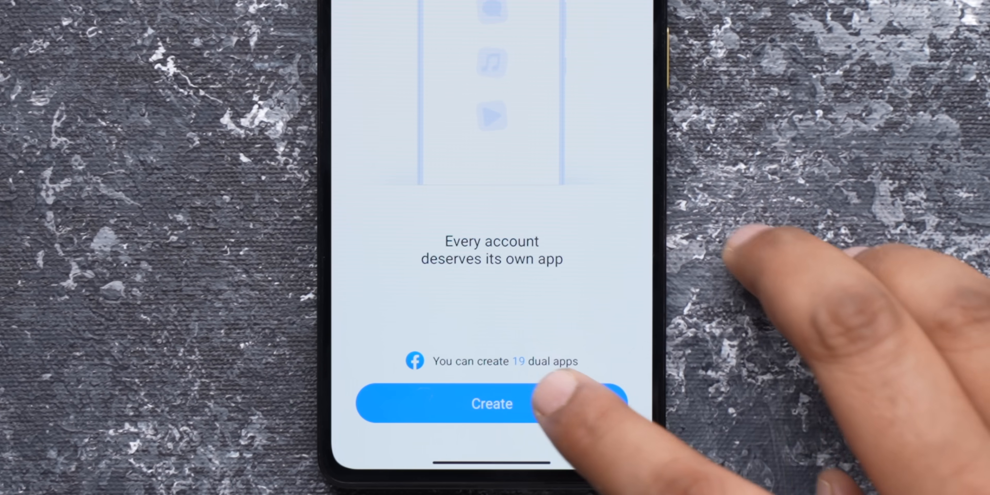
Step: Create a dual copy of the Facebook app from the dual apps screen
click(491, 403)
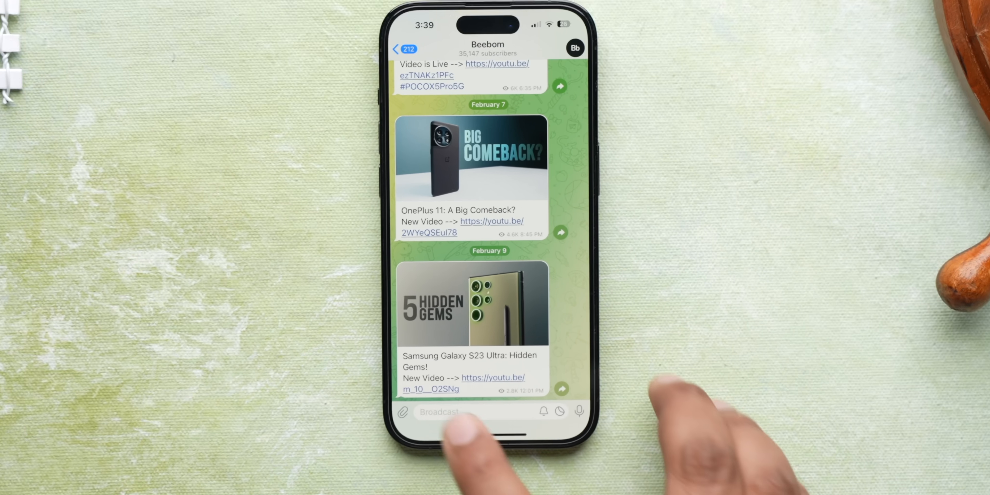
Step: Tap near the message bar in the Beebom Telegram channel
click(403, 411)
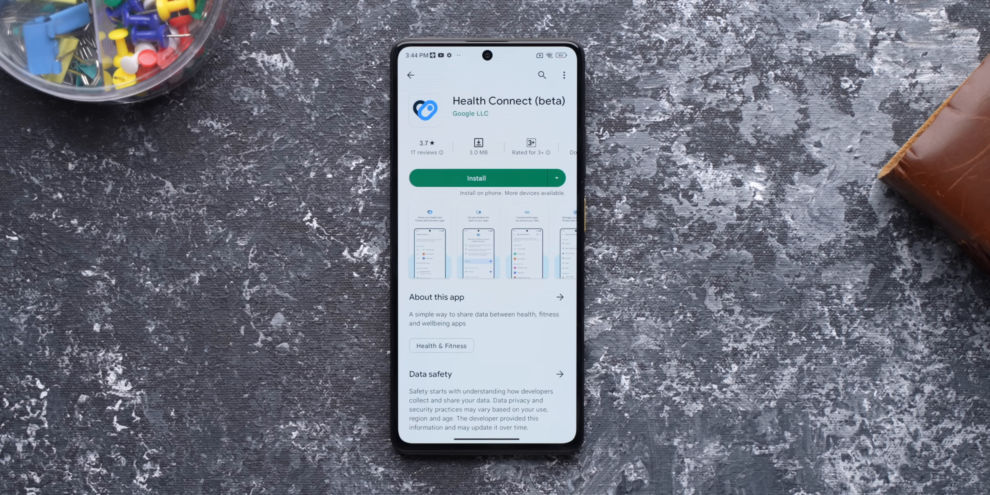
Step: Install Health Connect (beta) from the Play Store and launch it
click(477, 178)
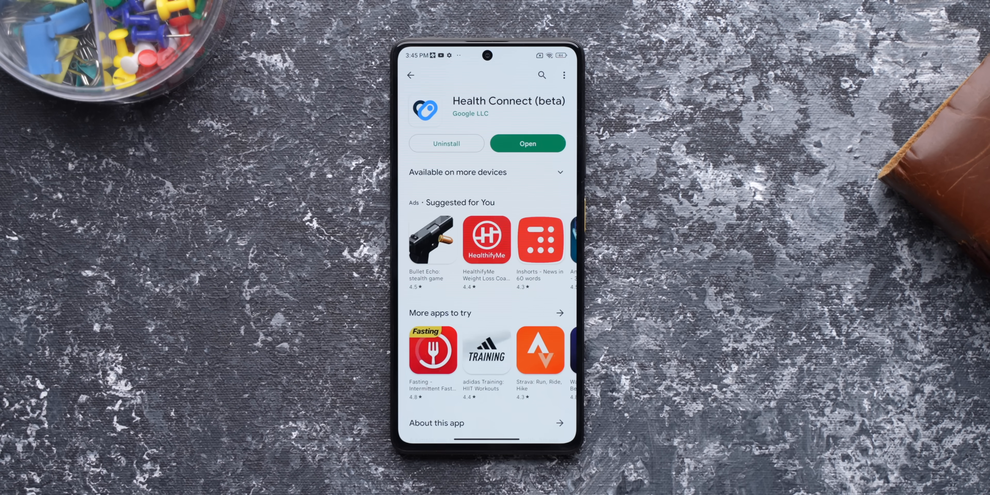
click(527, 143)
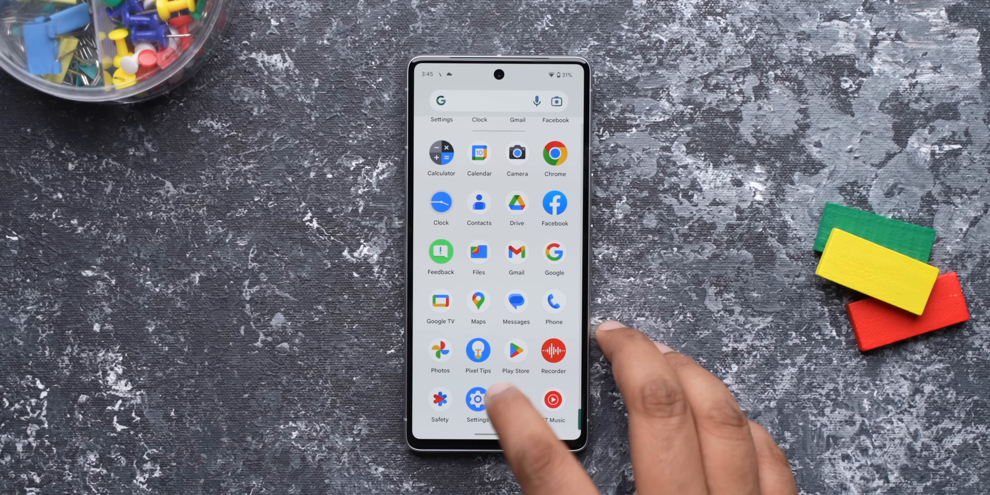
Step: Set up Health Connect under Settings > Privacy and view its Data and access page
click(478, 400)
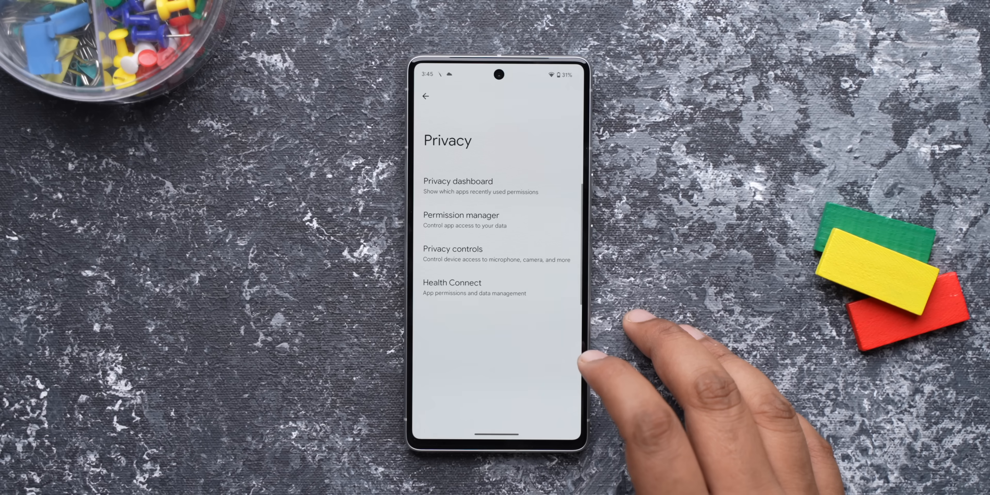
click(451, 282)
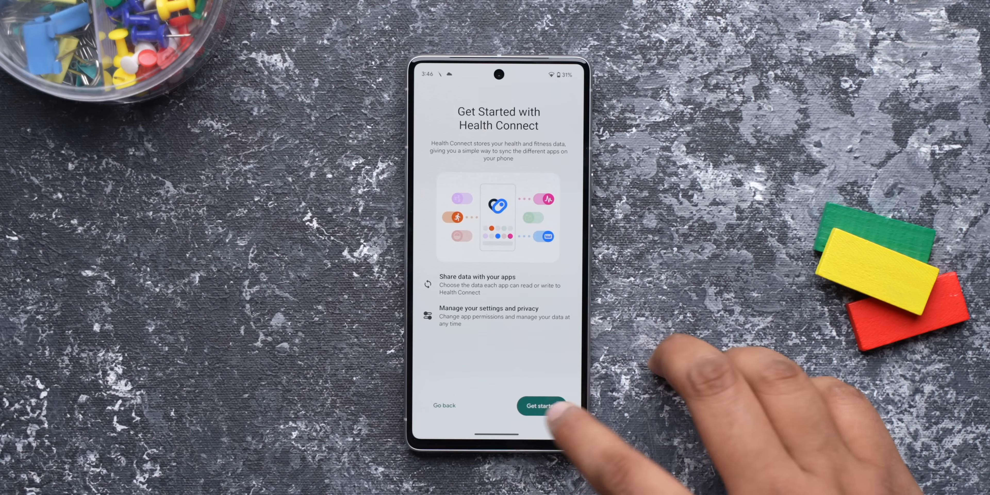
click(540, 405)
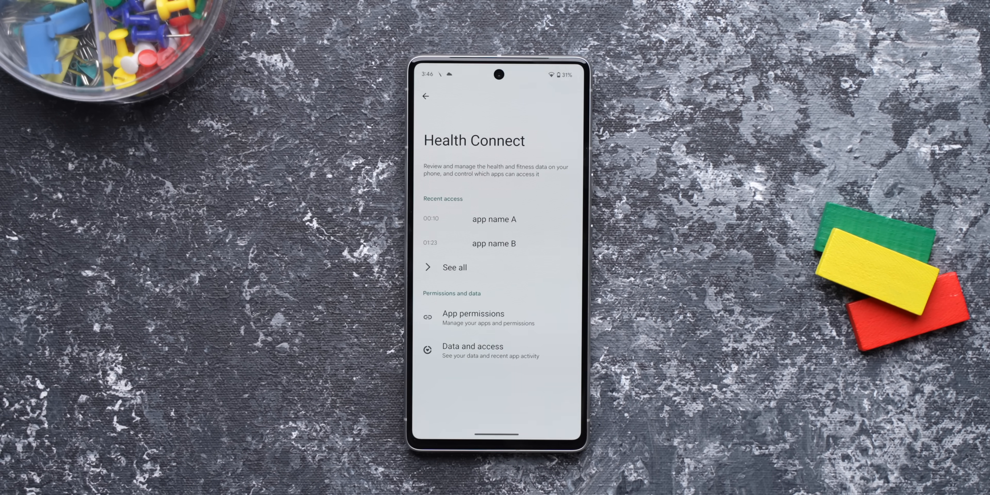
click(472, 350)
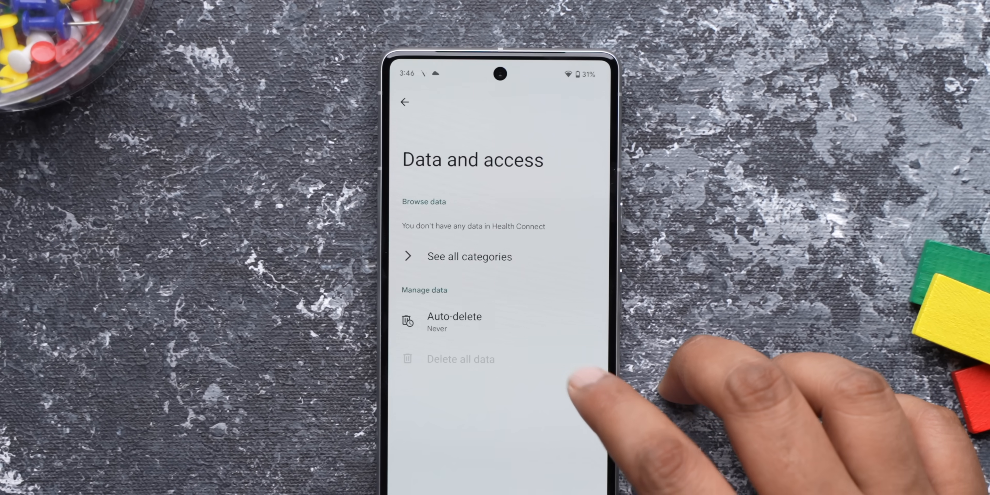